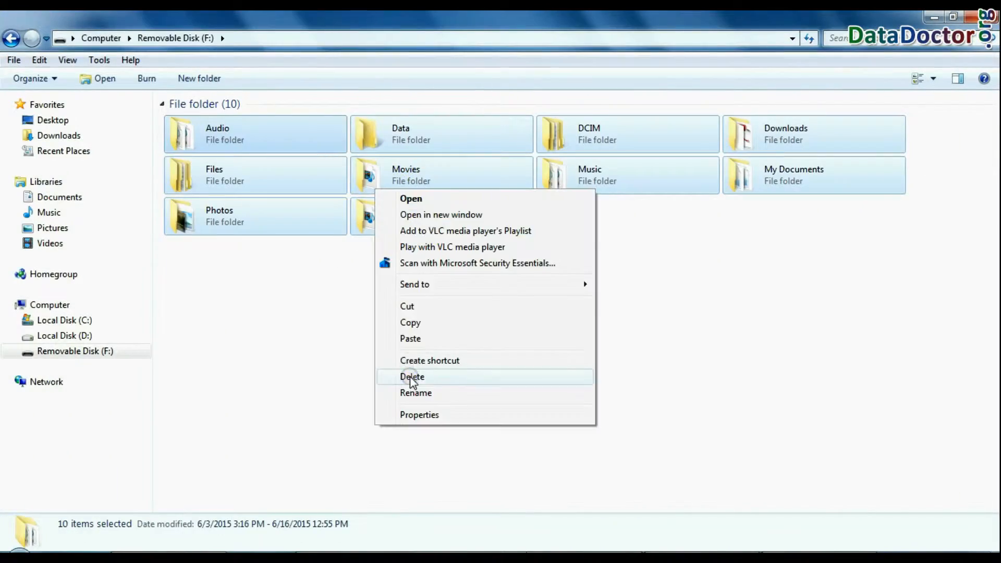
Step: Delete all ten folders from Removable Disk (F:) in Windows Explorer
left_click(412, 376)
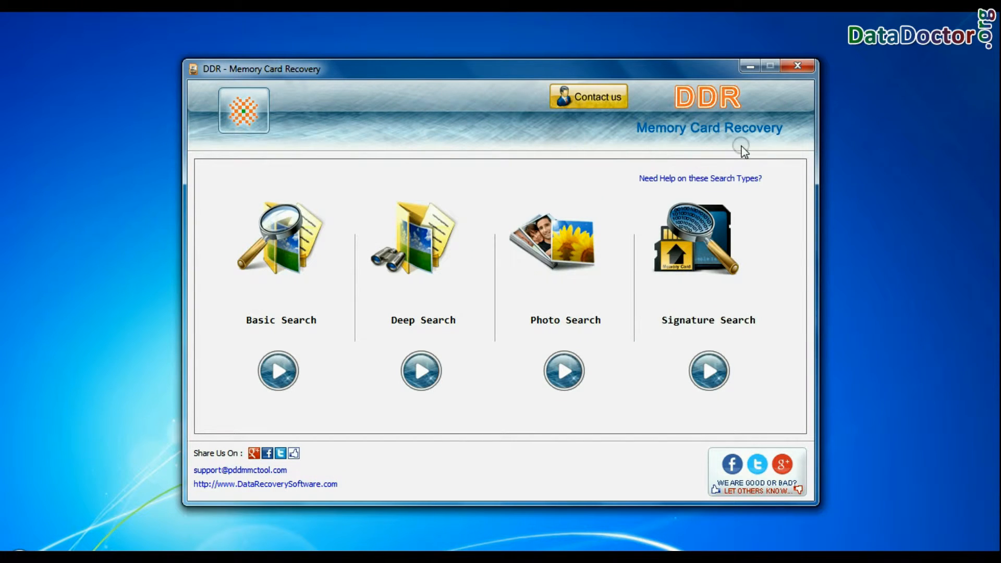
mouse_move(240, 334)
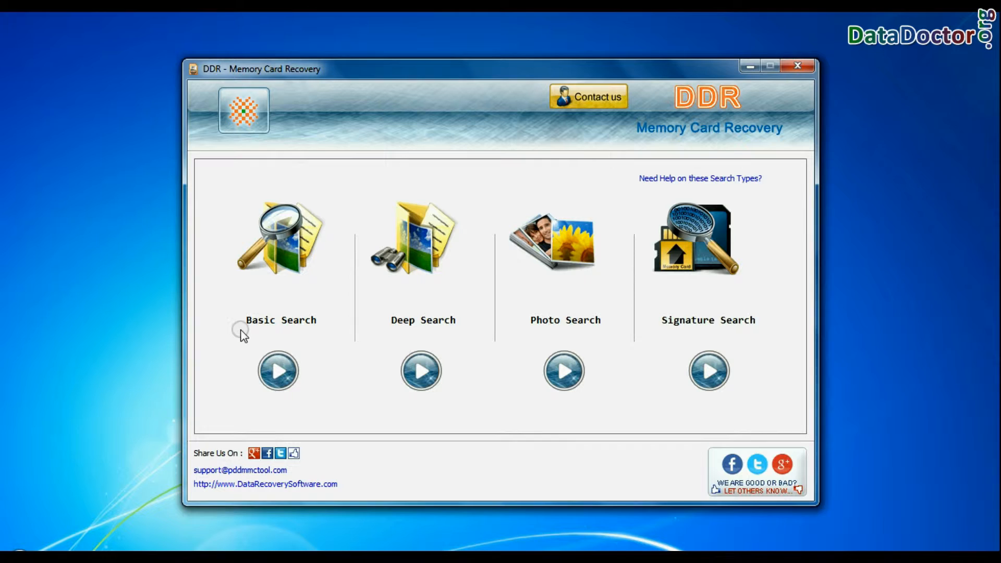
mouse_move(412, 335)
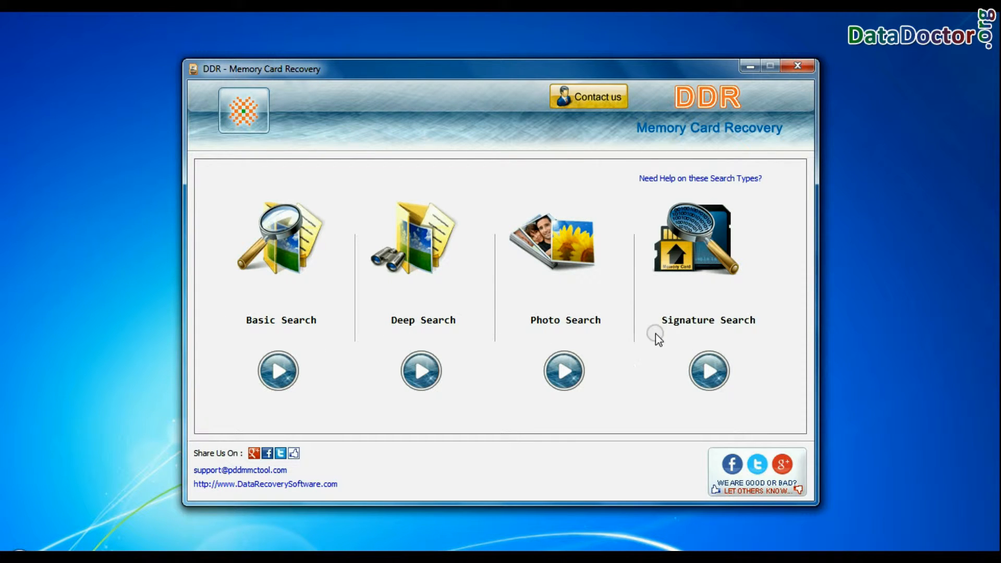
mouse_move(466, 328)
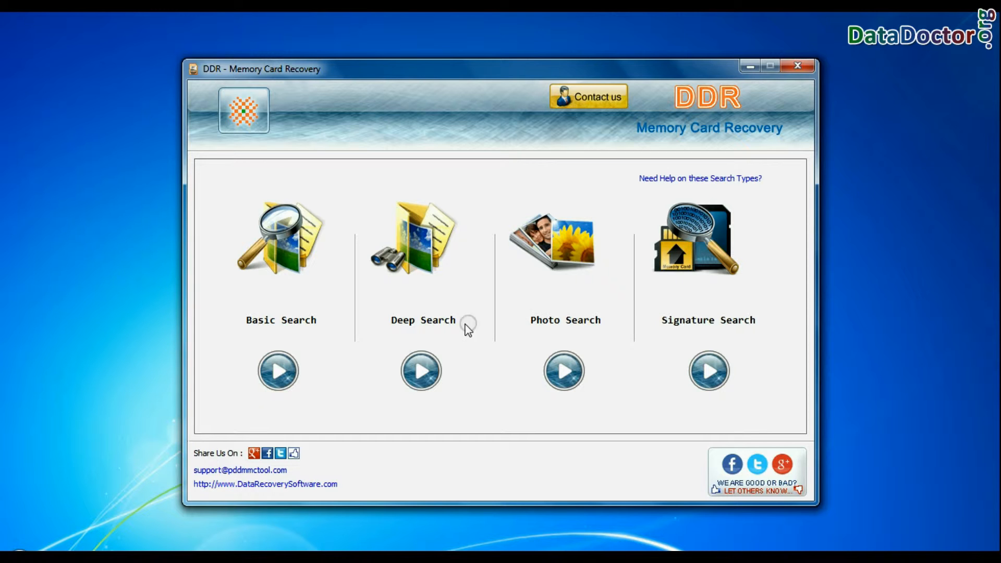
mouse_move(300, 343)
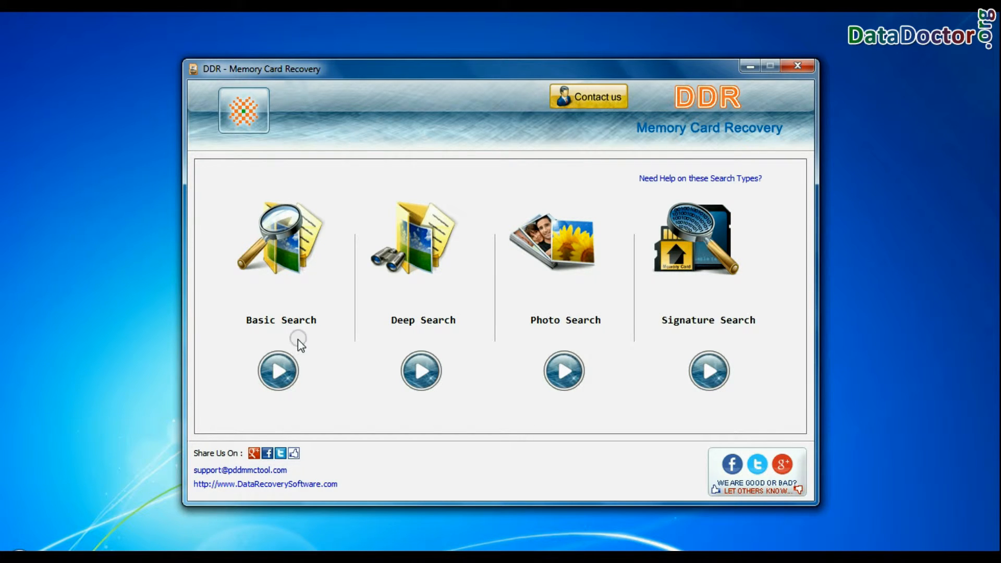
Step: Start a Basic Search on the removable card's Partition - 1 (FAT32)
left_click(277, 370)
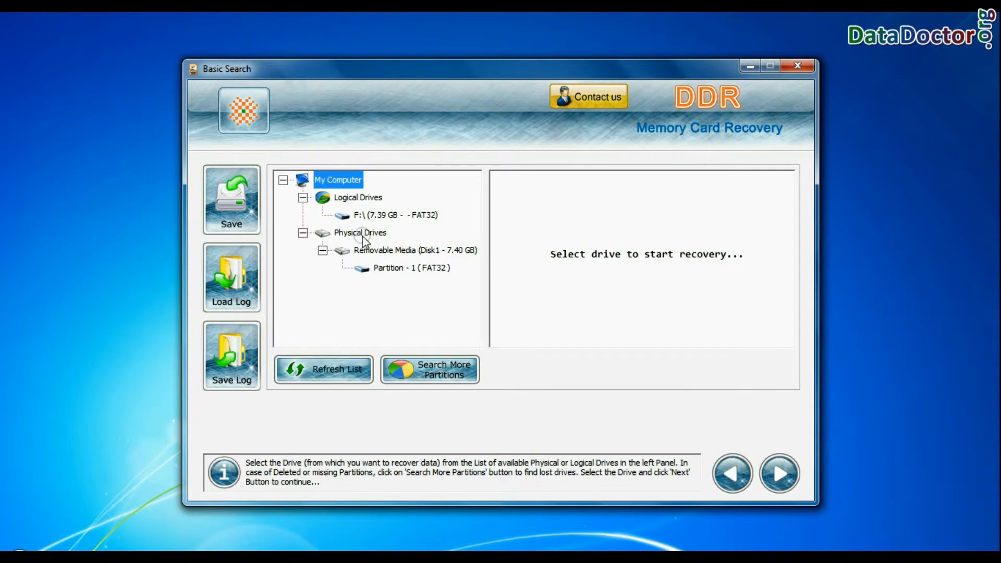
left_click(415, 250)
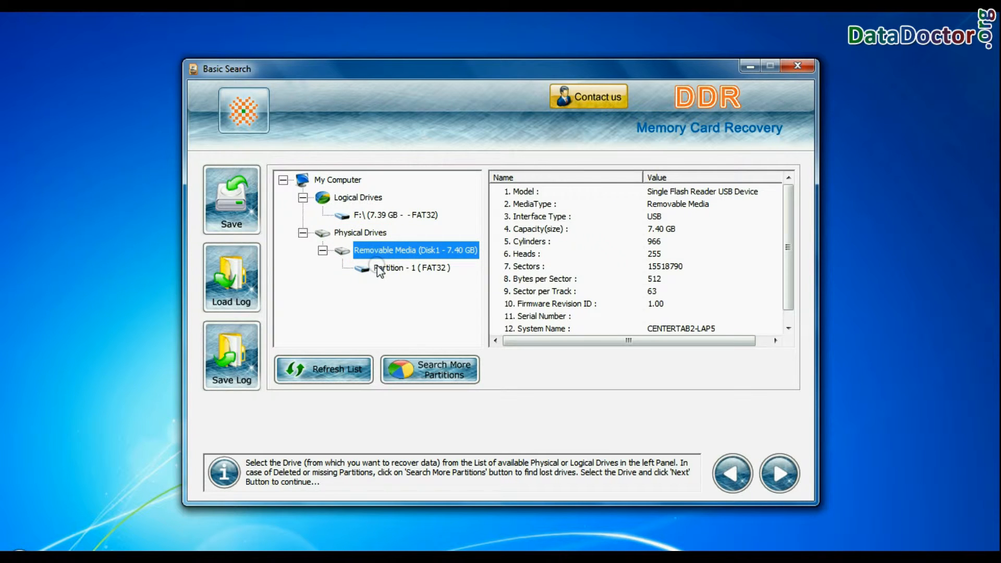
left_click(412, 268)
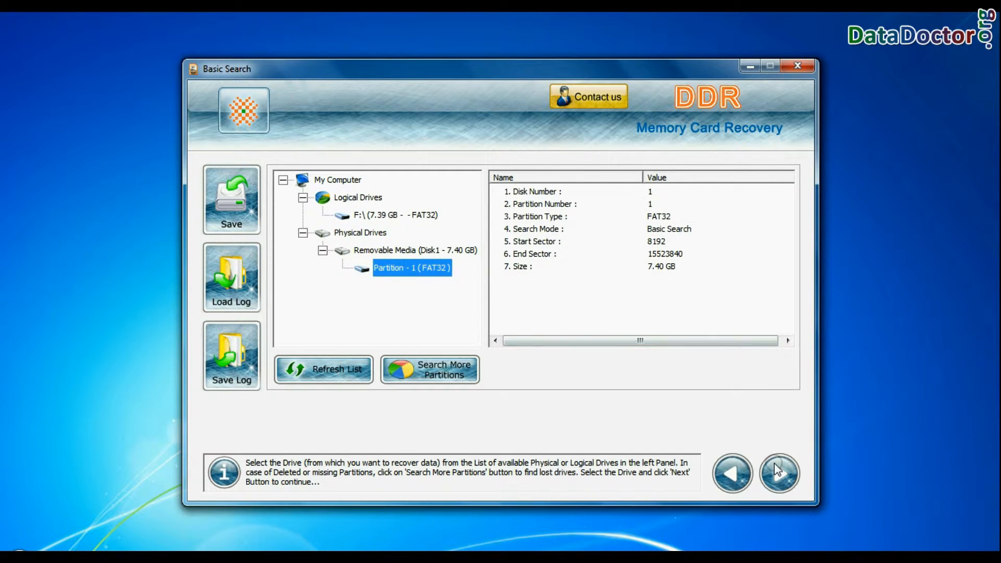
left_click(778, 474)
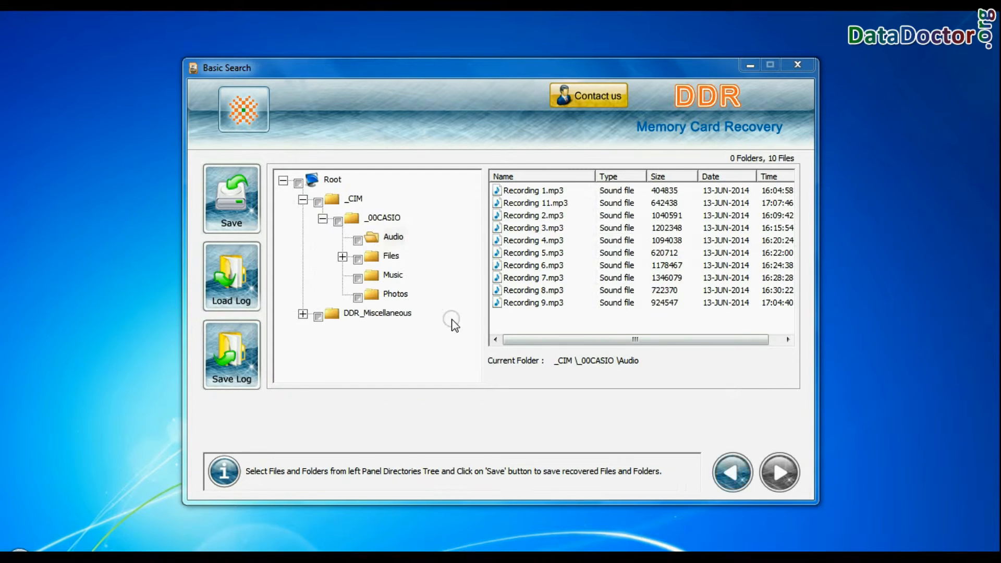
Step: Browse the Music, DIR4 and DIR14 folders to view recovered recordings, PDFs and MP4 videos
left_click(391, 256)
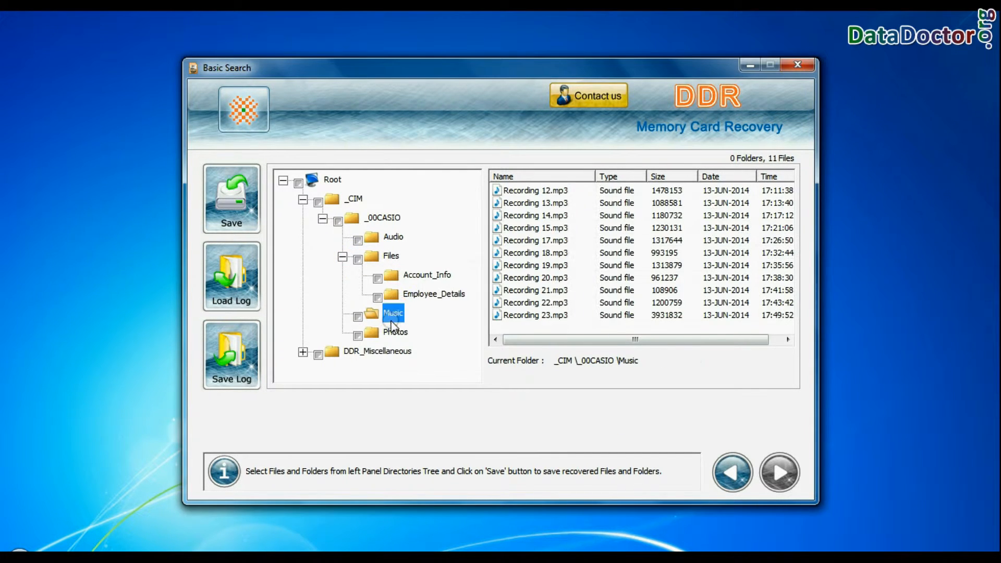
left_click(373, 274)
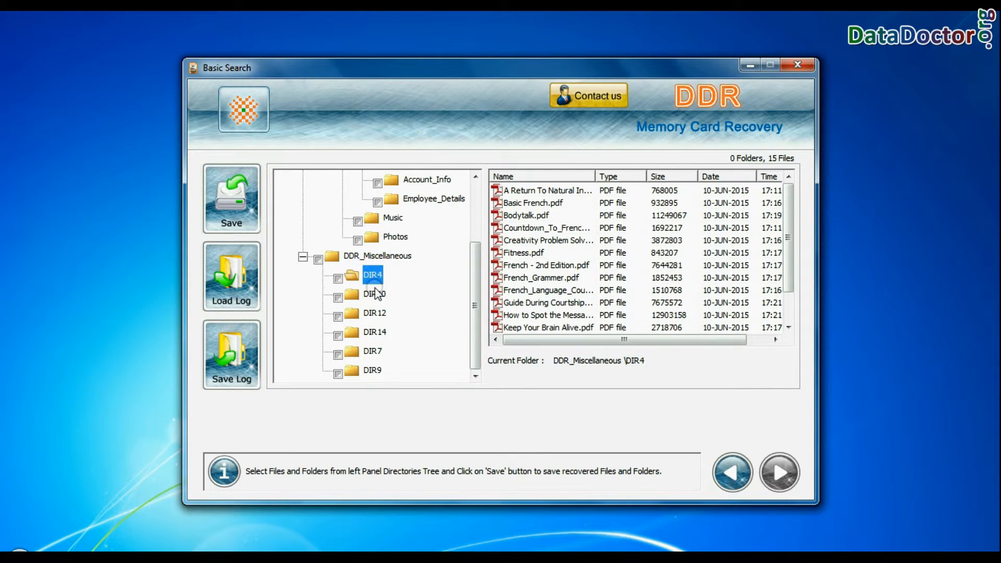
left_click(374, 350)
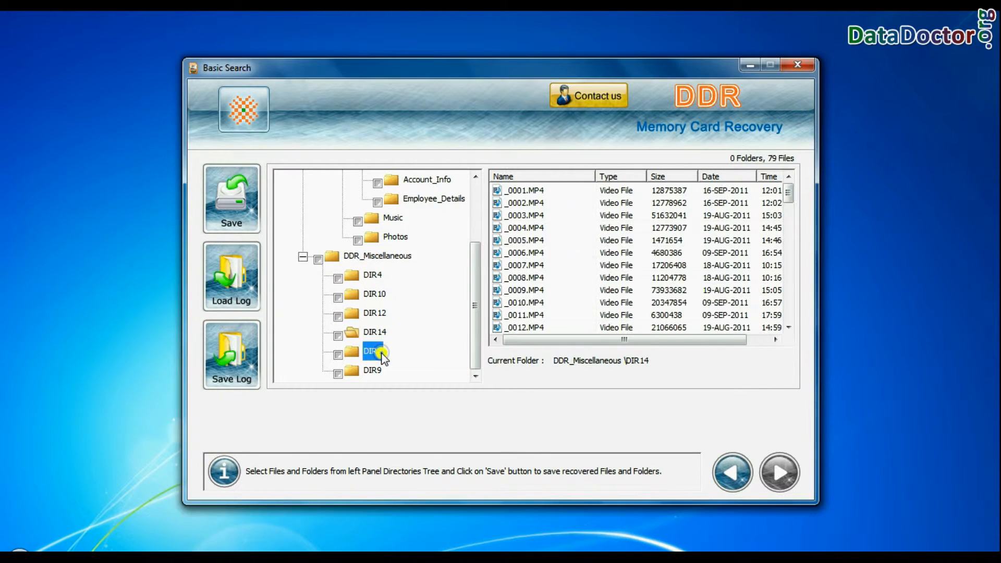
left_click(732, 473)
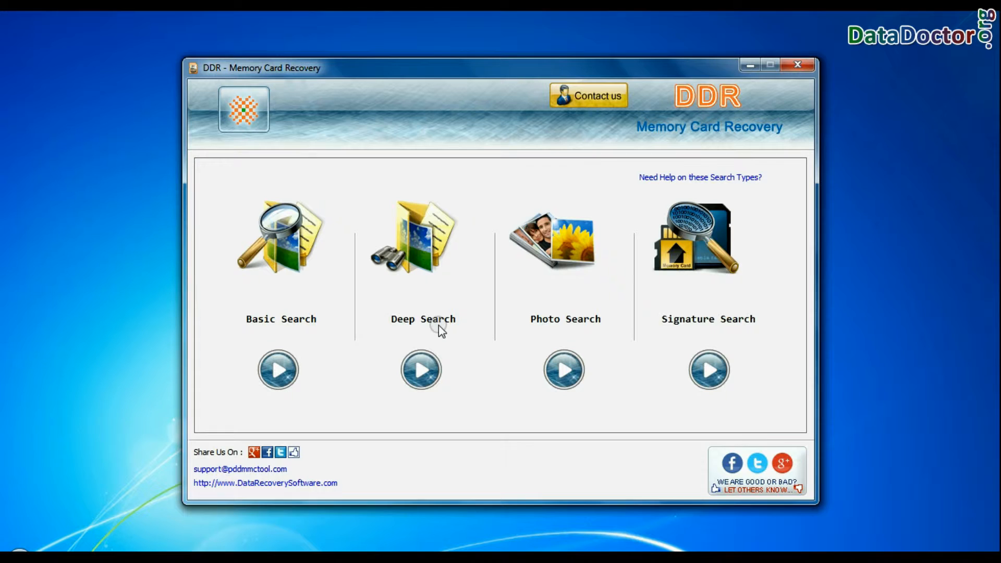
Step: Tick the Root folder to select everything recovered and start saving it
left_click(420, 371)
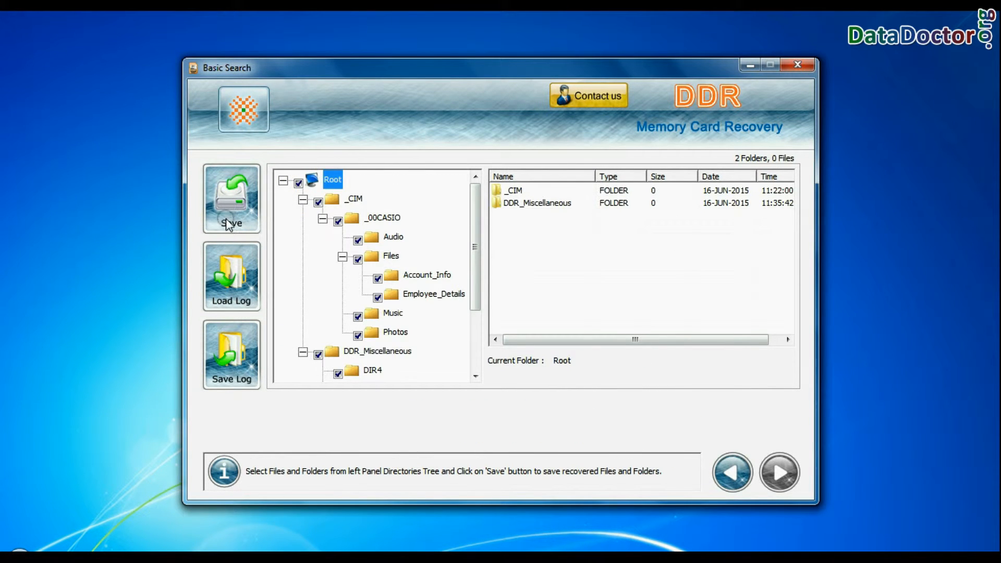
left_click(230, 198)
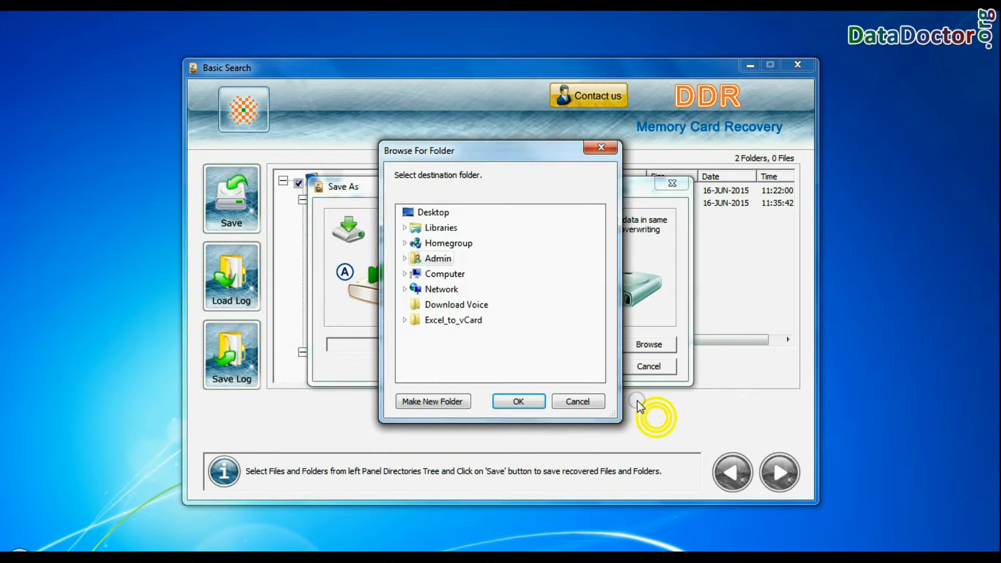
Step: Confirm the destination folder to save the Basic Search results
left_click(518, 400)
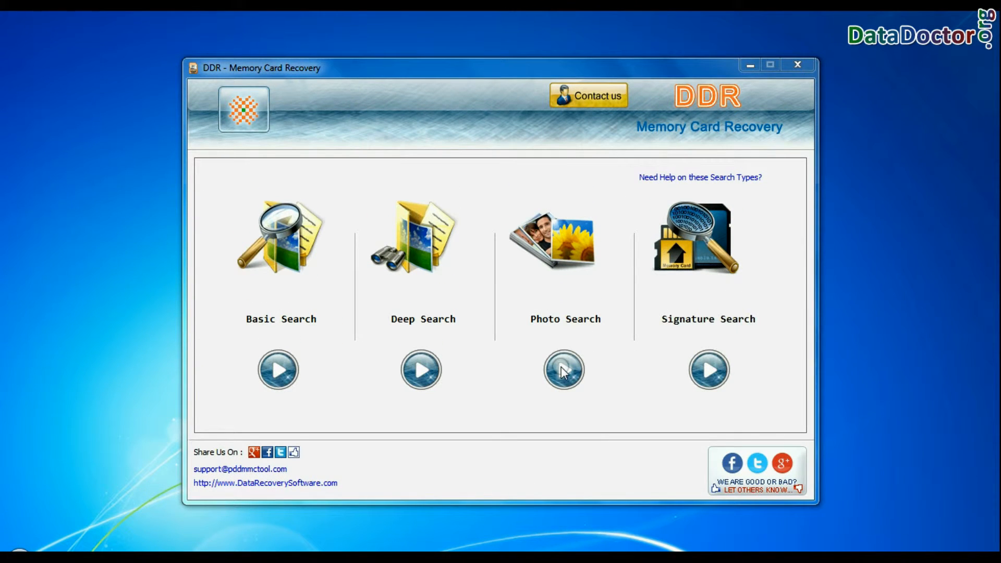
Step: Run a Photo Search on Partition - 1 saving recovered JPG photos to the Recovered Data folder
left_click(563, 370)
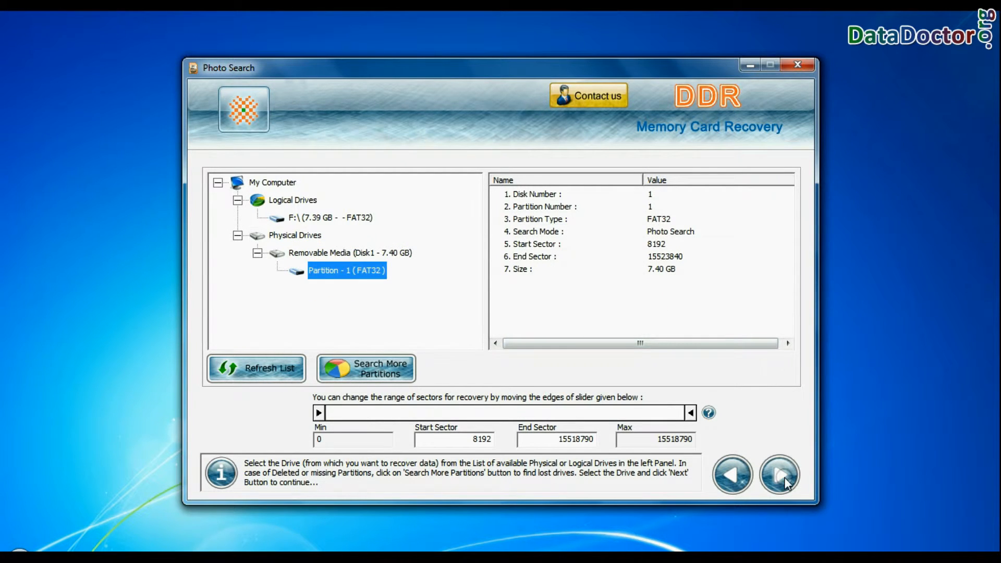
left_click(777, 475)
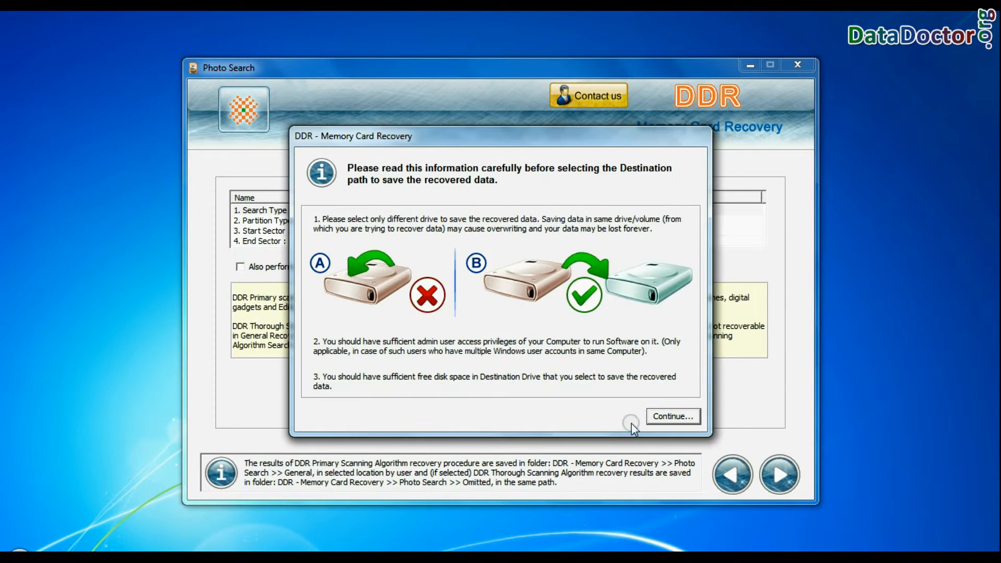
left_click(672, 416)
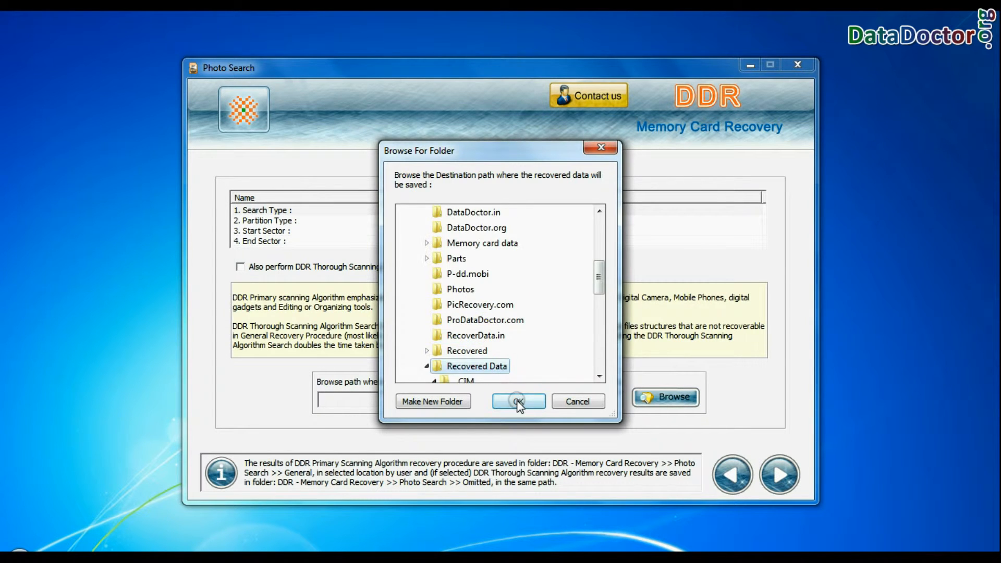
left_click(518, 401)
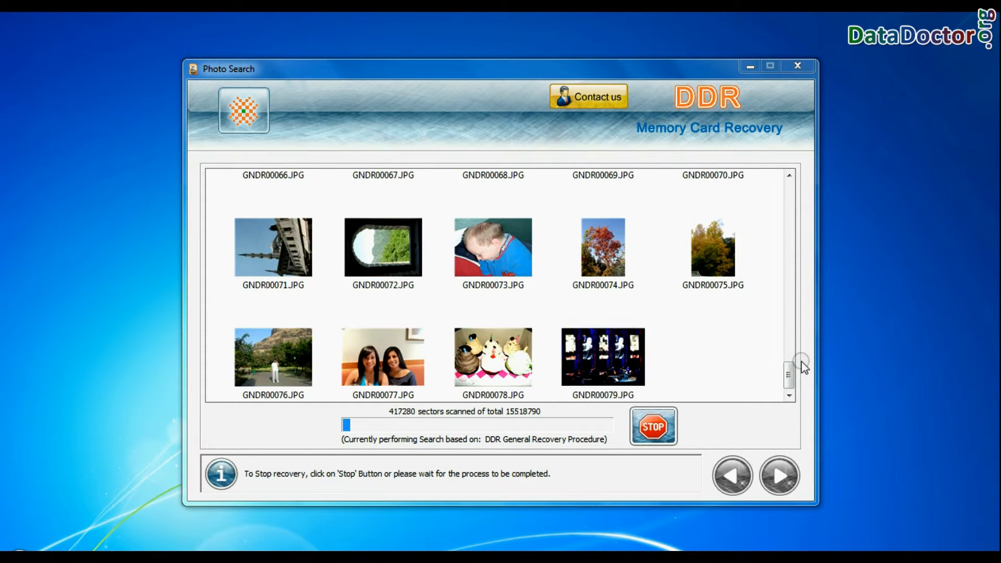
left_click(652, 425)
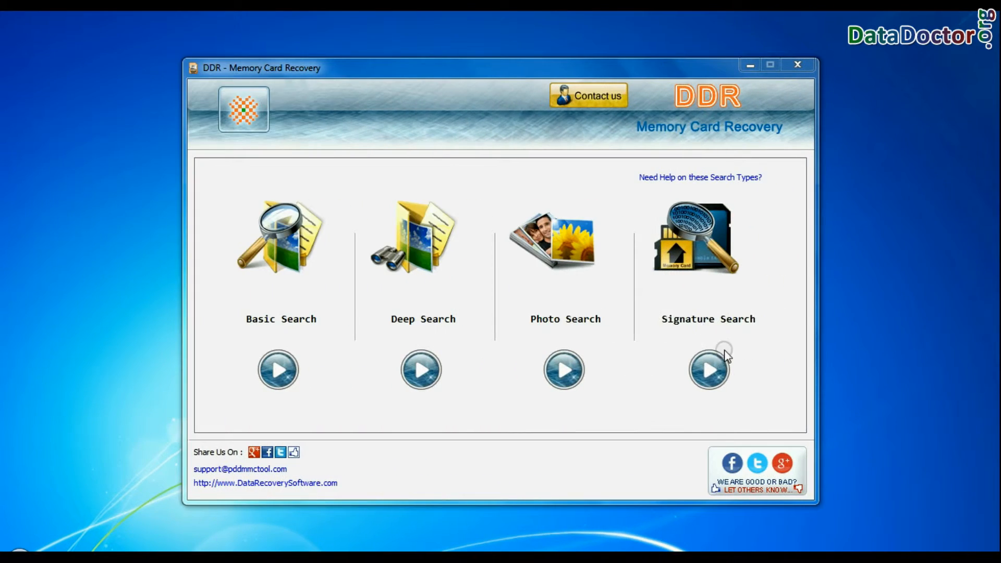
Step: Start a Signature Search on Partition - 1 to reach the file-type list
left_click(706, 369)
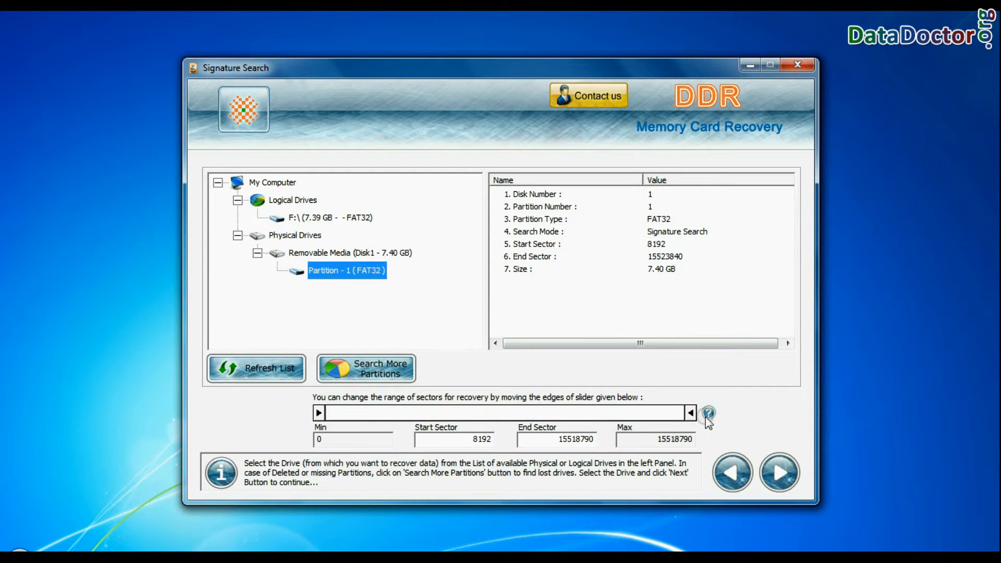
left_click(777, 471)
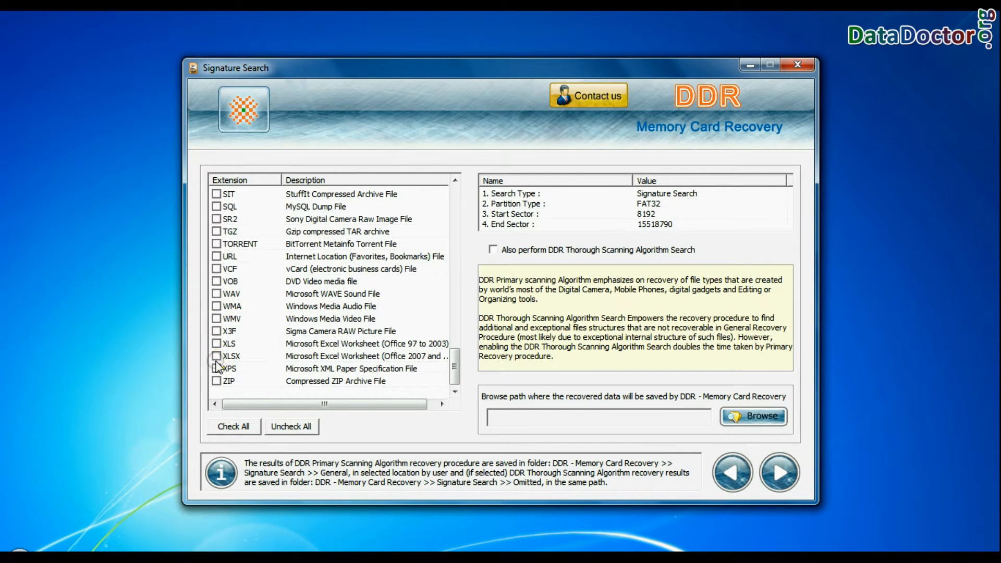
Step: Recover DOCX, MP4, PDF and XLSX files by signature and open the folder of 34 recovered DOCX files
left_click(753, 416)
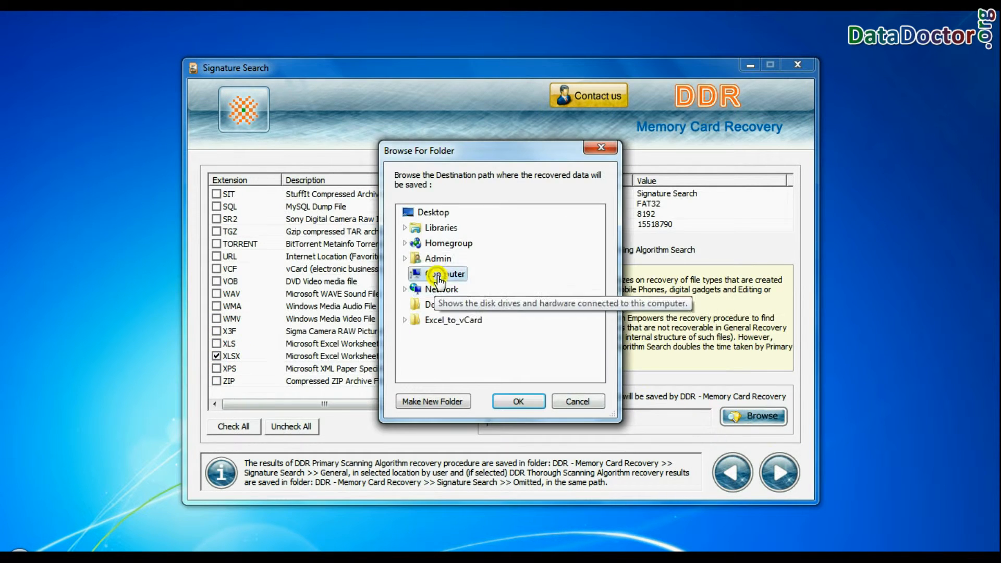
left_click(518, 400)
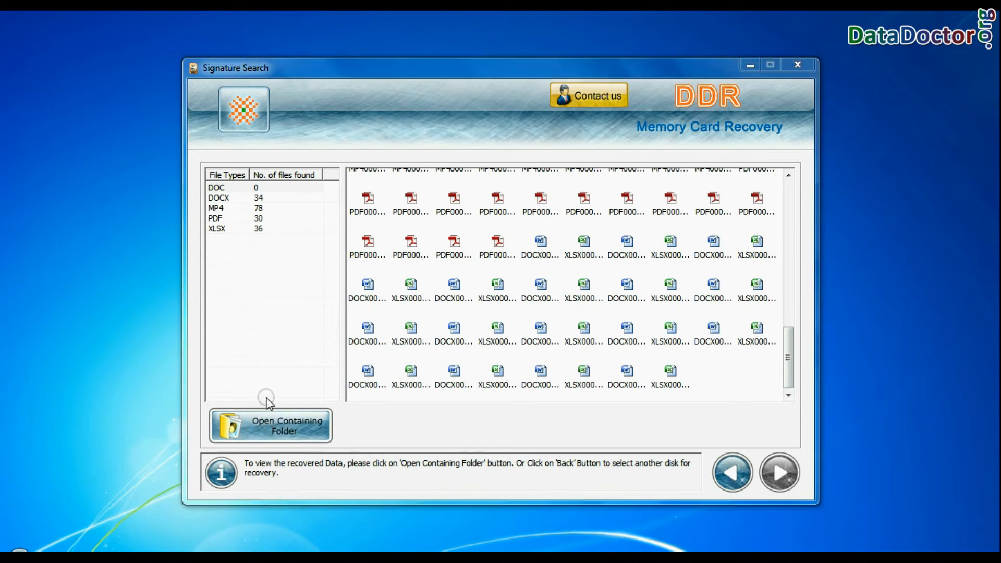
left_click(268, 426)
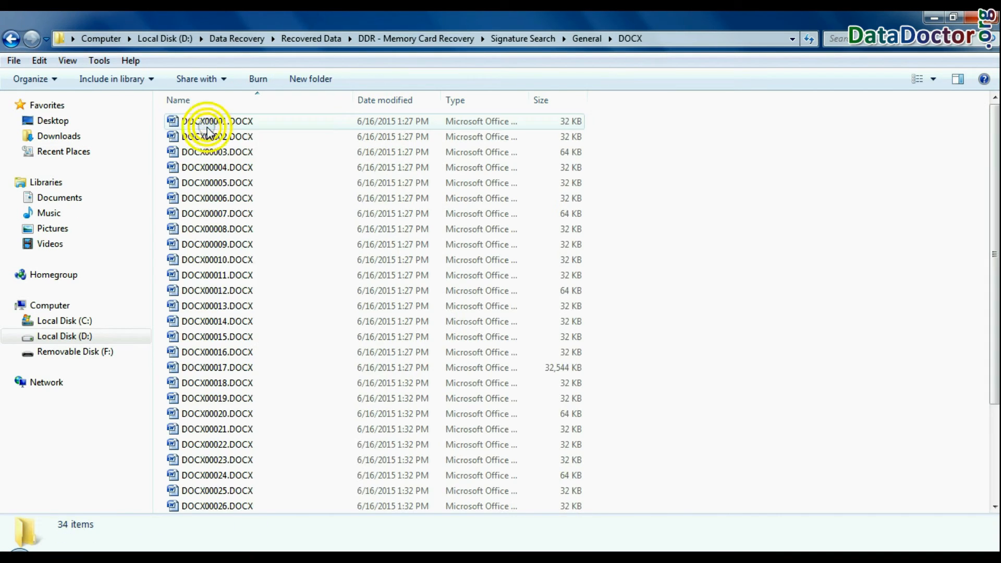